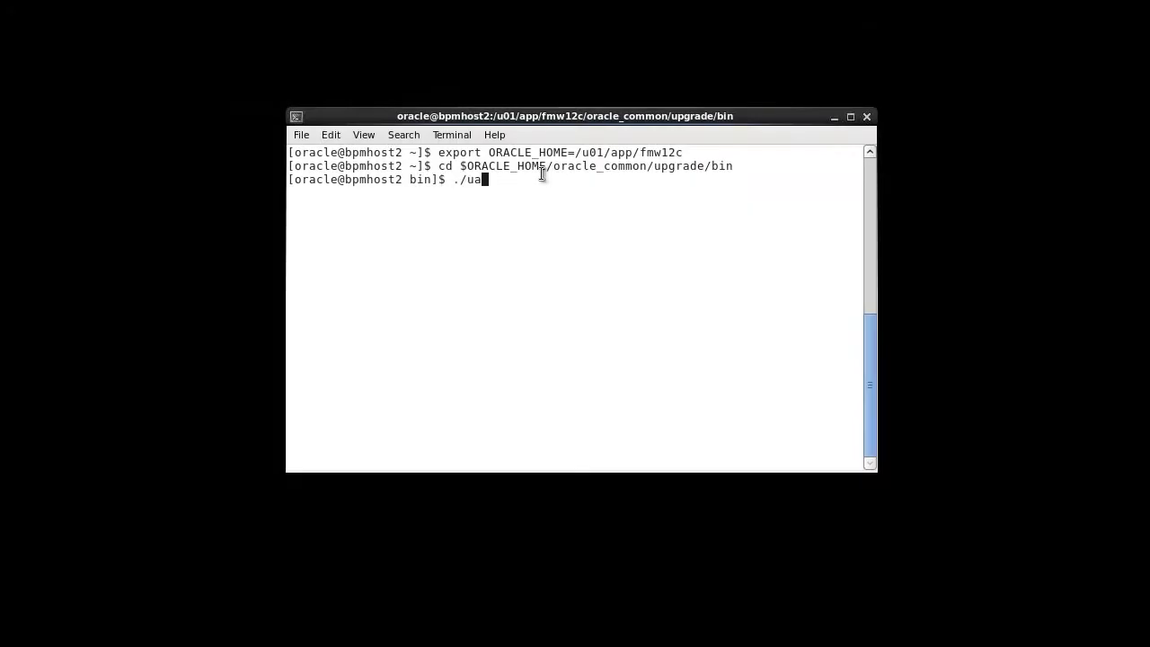
Run ./ua from the 12c oracle_common/upgrade/bin directory to launch the Upgrade Assistant.
{"action": "key", "text": "Return"}
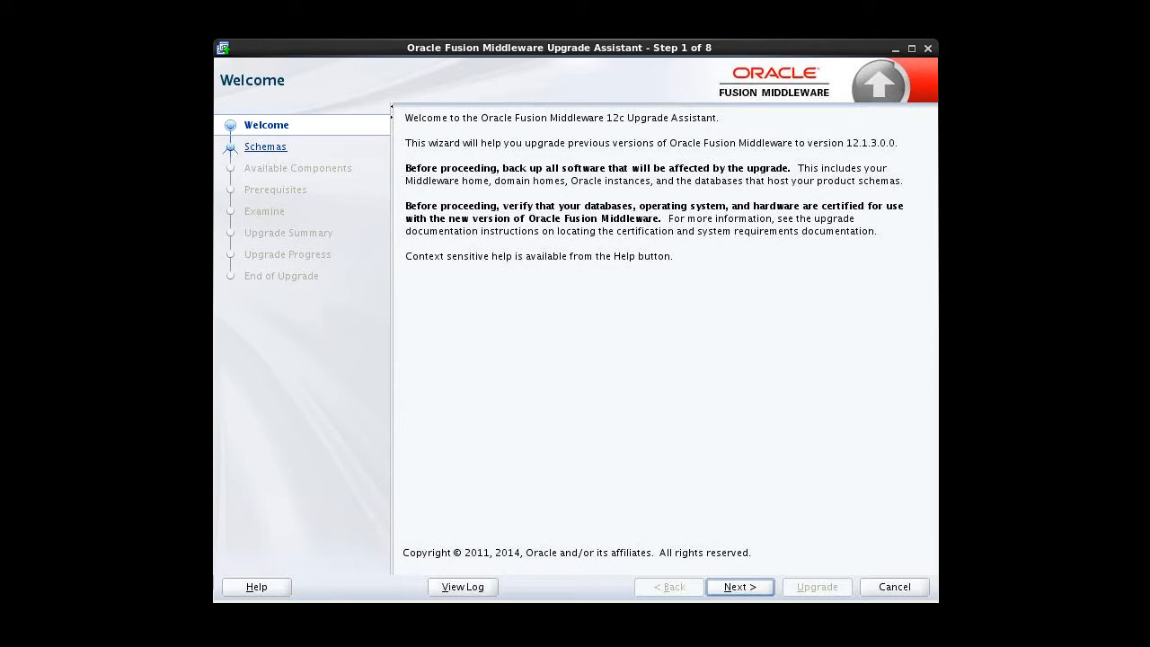
{"action": "mouse_move", "coordinate": [739, 587]}
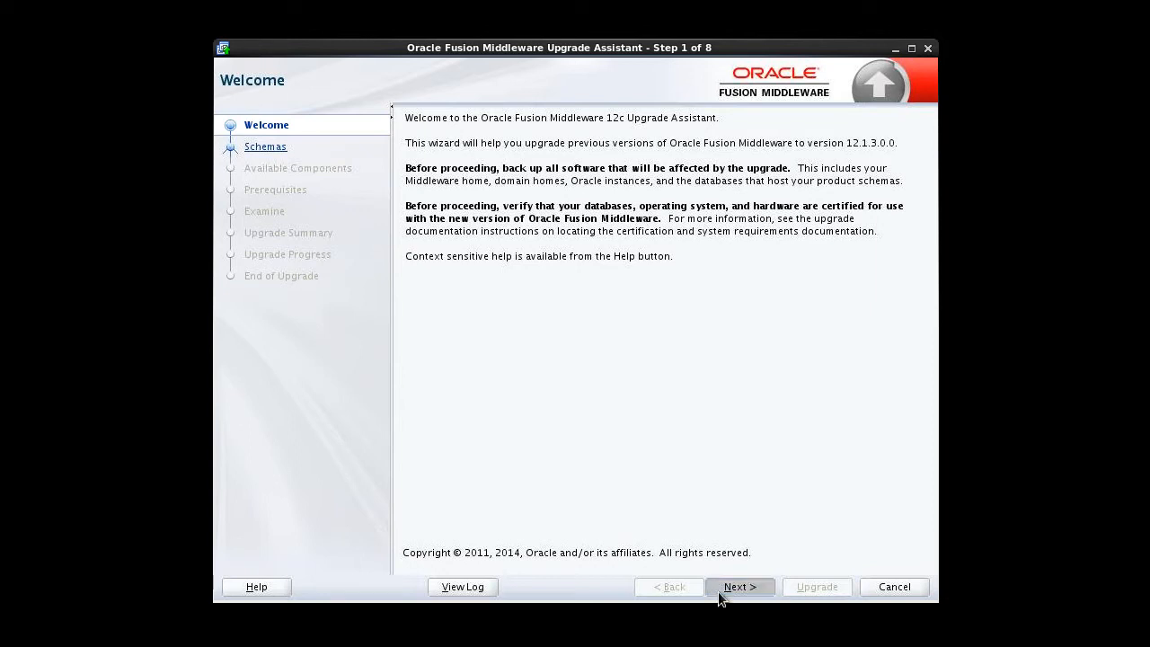
Advance from the Welcome page to the upgrade type selection.
{"action": "left_click", "coordinate": [740, 587]}
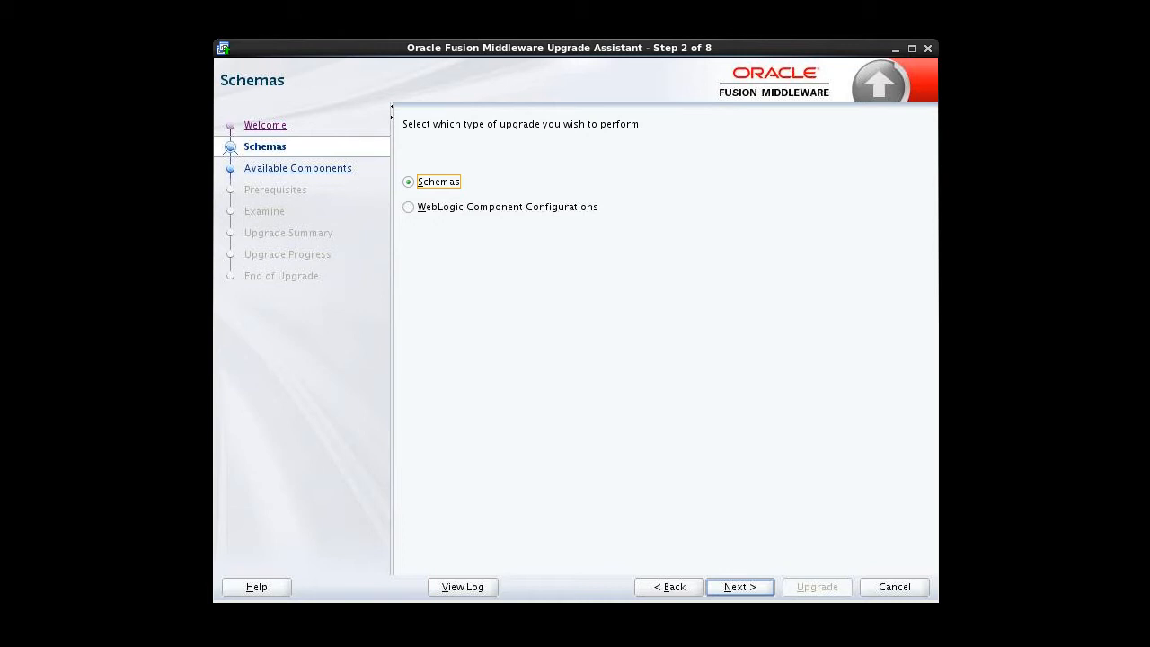
{"action": "mouse_move", "coordinate": [926, 425]}
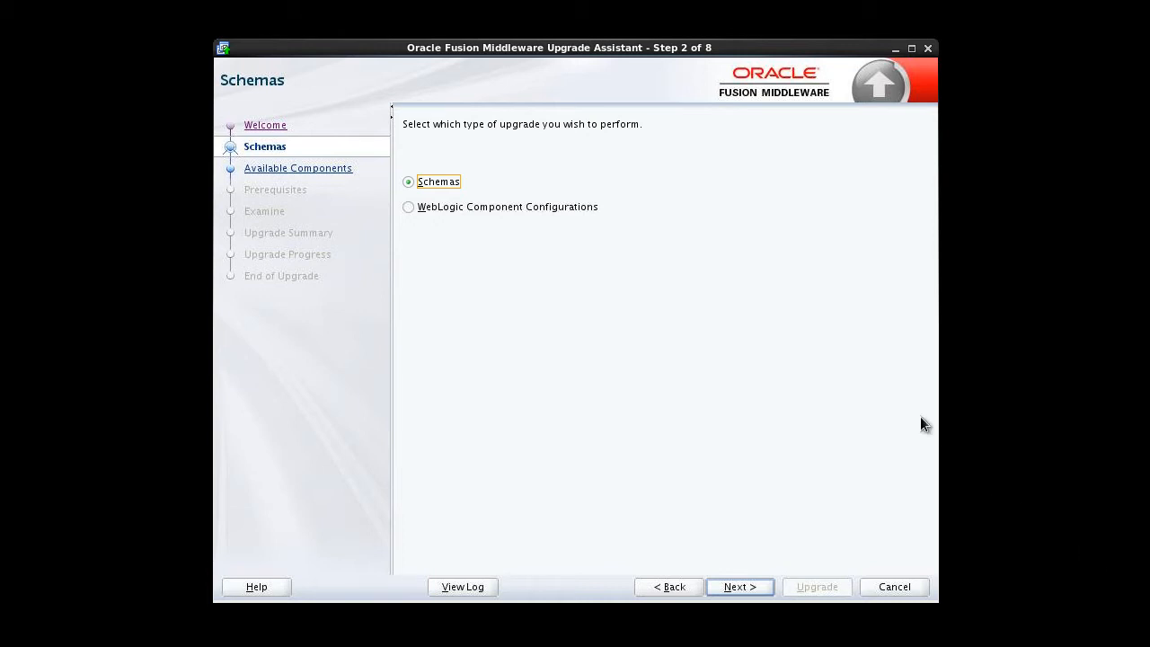
{"action": "mouse_move", "coordinate": [421, 224]}
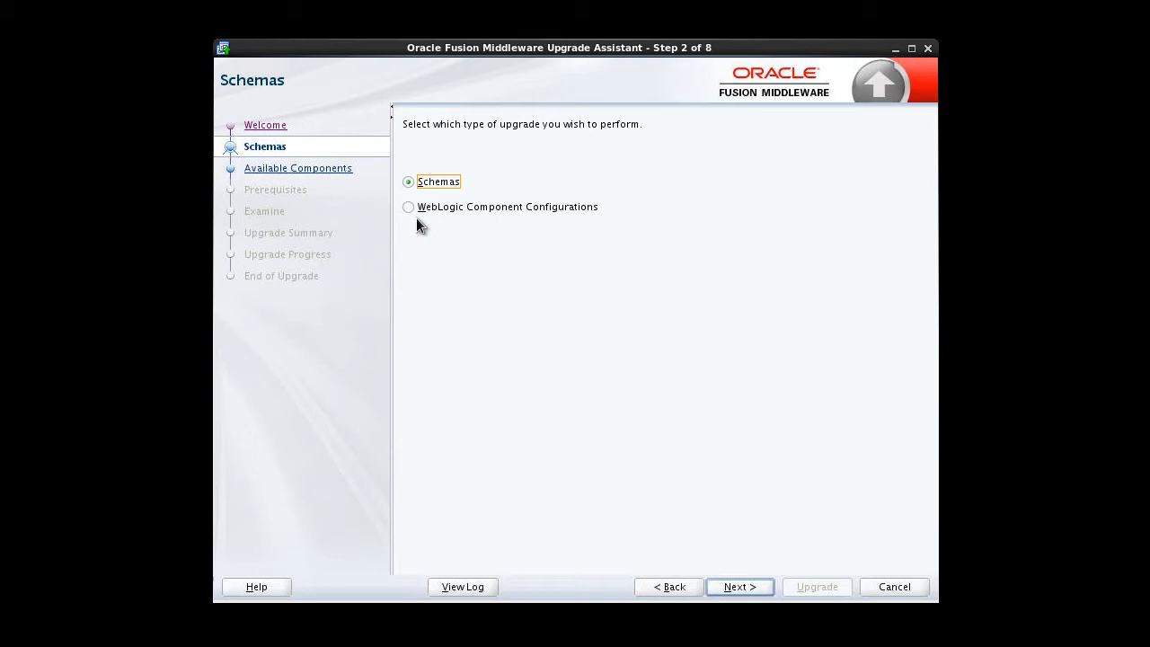
Choose WebLogic Component Configurations with domain /u01/app/fmw/user_projects/domains/bpmdomain, then continue.
{"action": "left_click", "coordinate": [408, 207]}
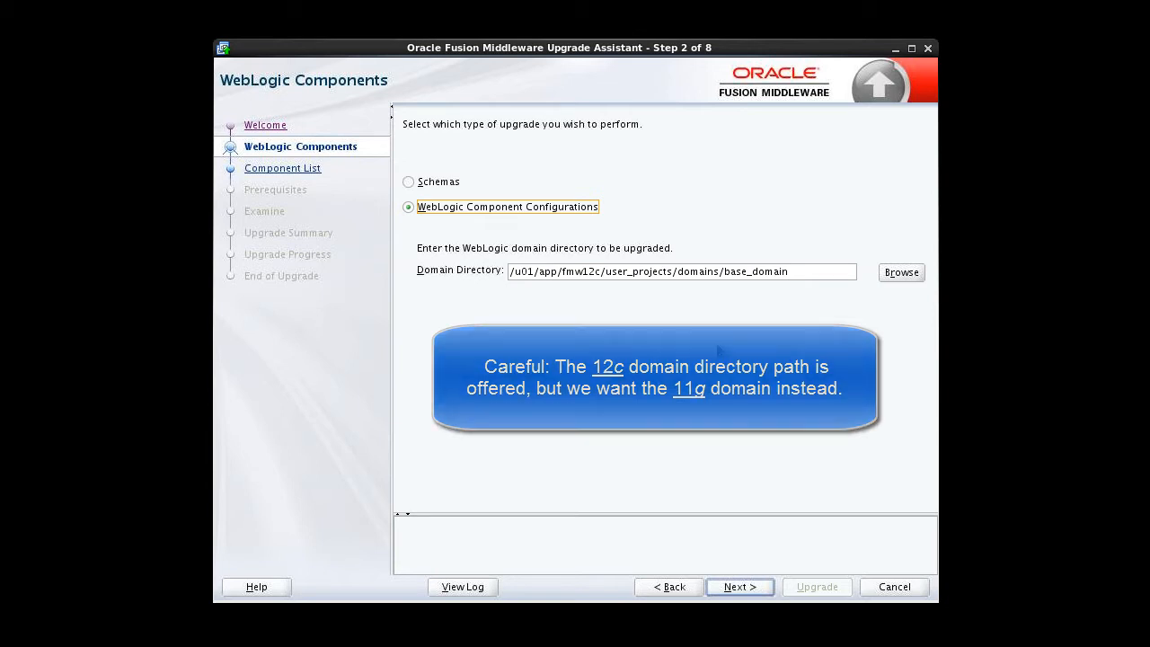
{"action": "left_click", "coordinate": [901, 271]}
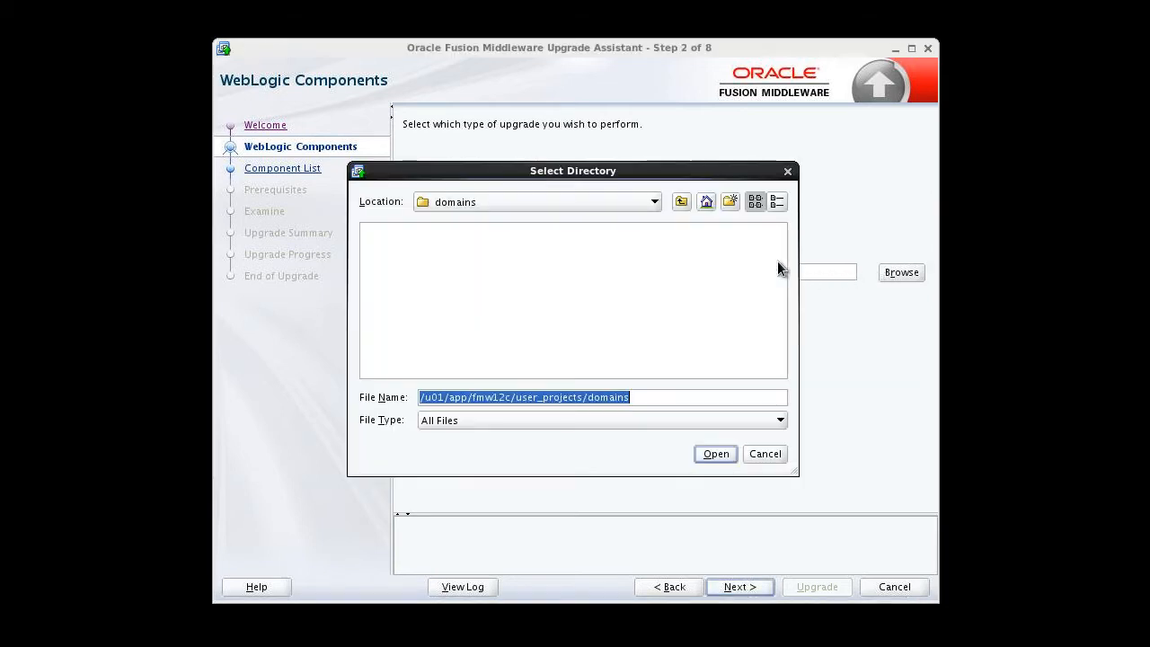
{"action": "left_click", "coordinate": [681, 201]}
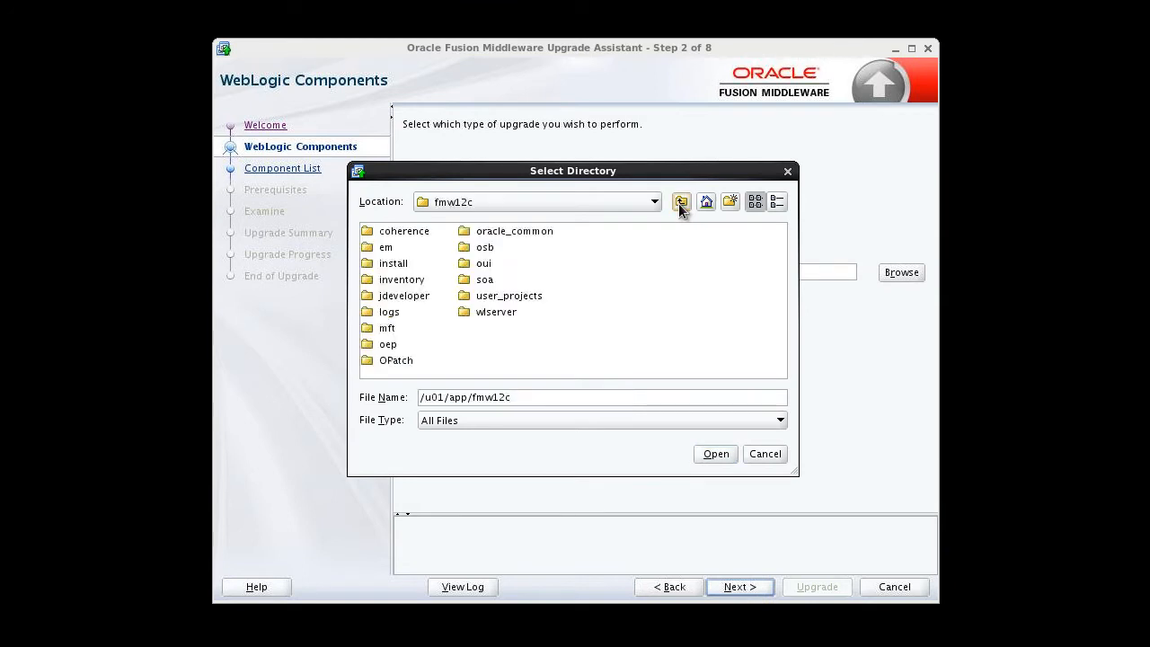
{"action": "left_click", "coordinate": [681, 202]}
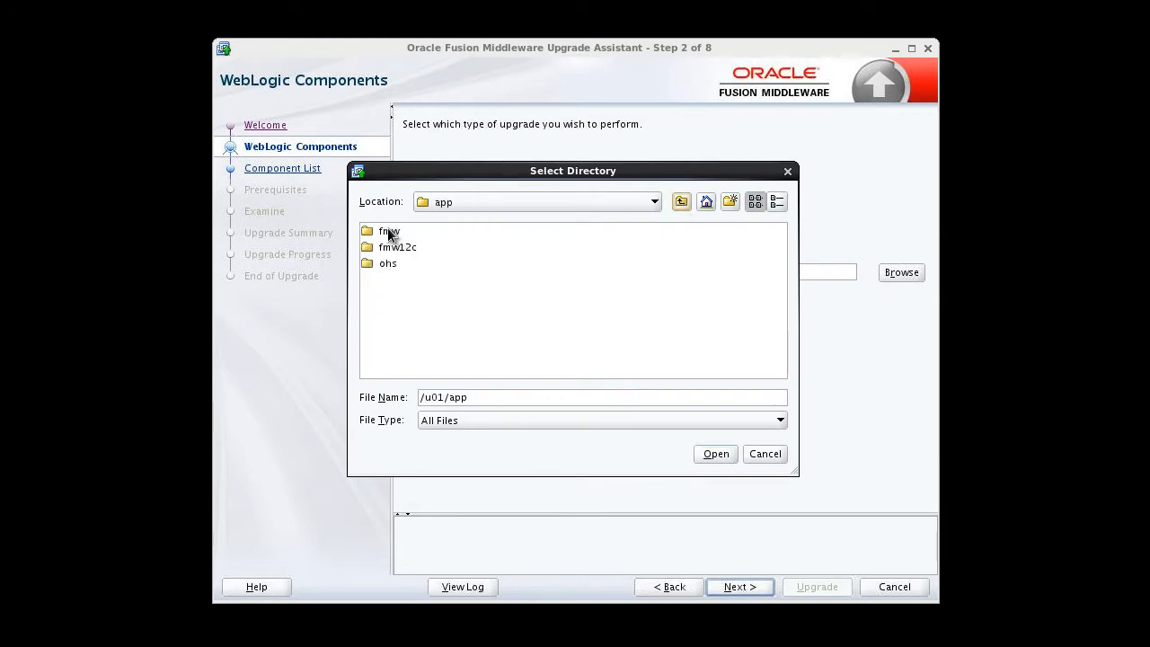
{"action": "double_click", "coordinate": [388, 230]}
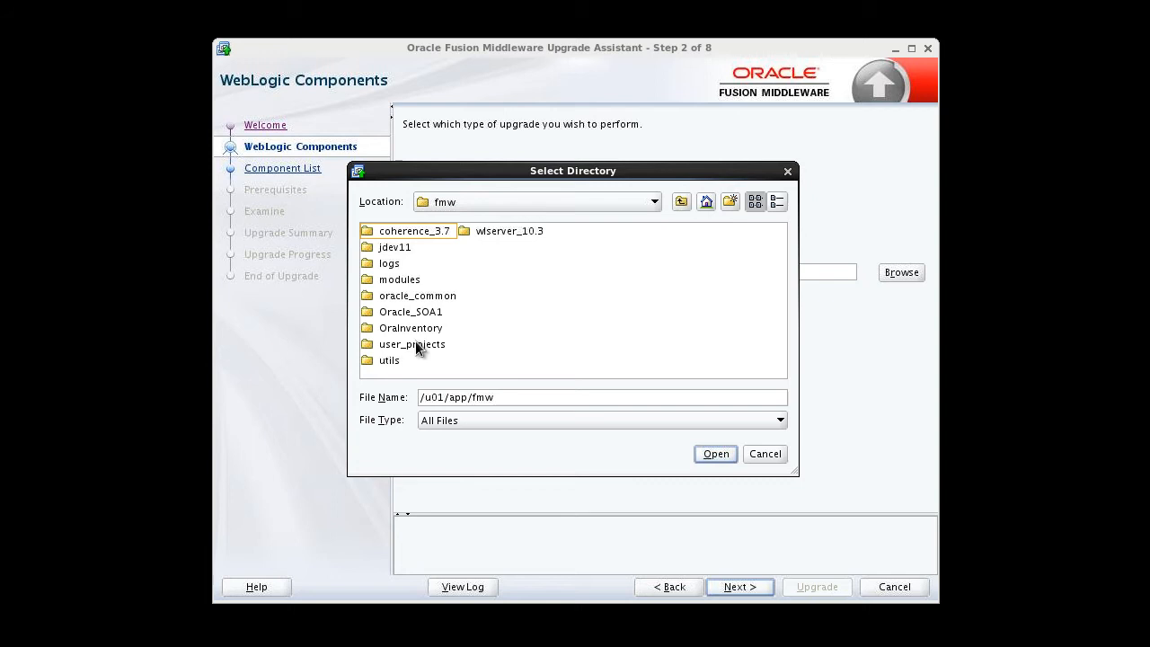
{"action": "double_click", "coordinate": [411, 344]}
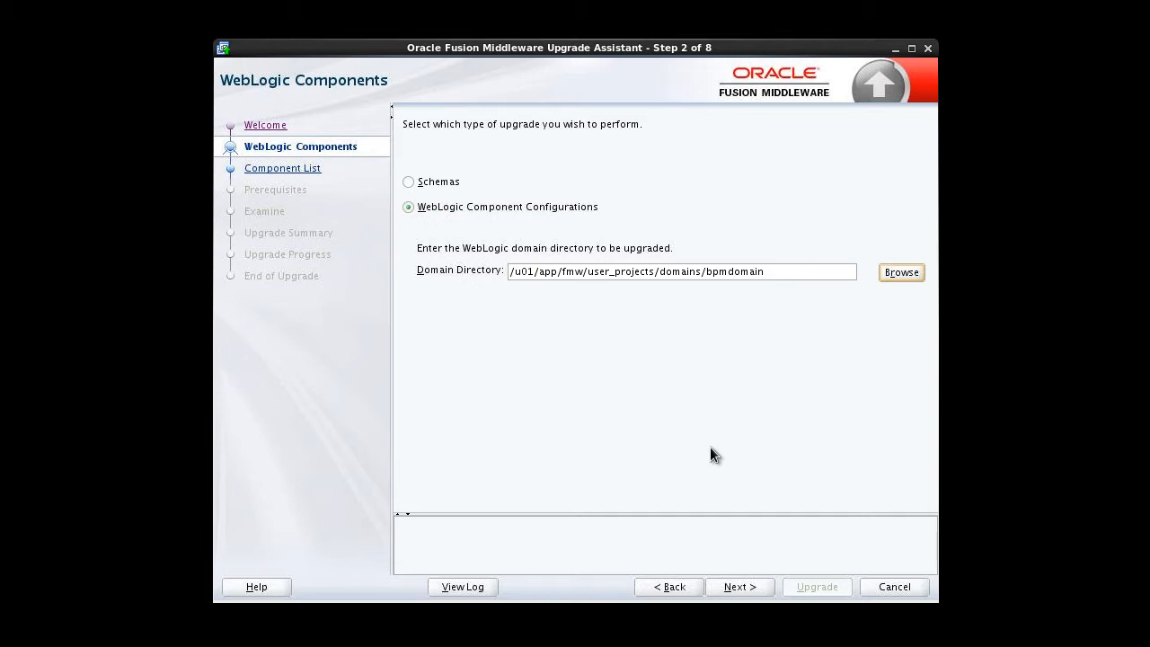
{"action": "mouse_move", "coordinate": [739, 586]}
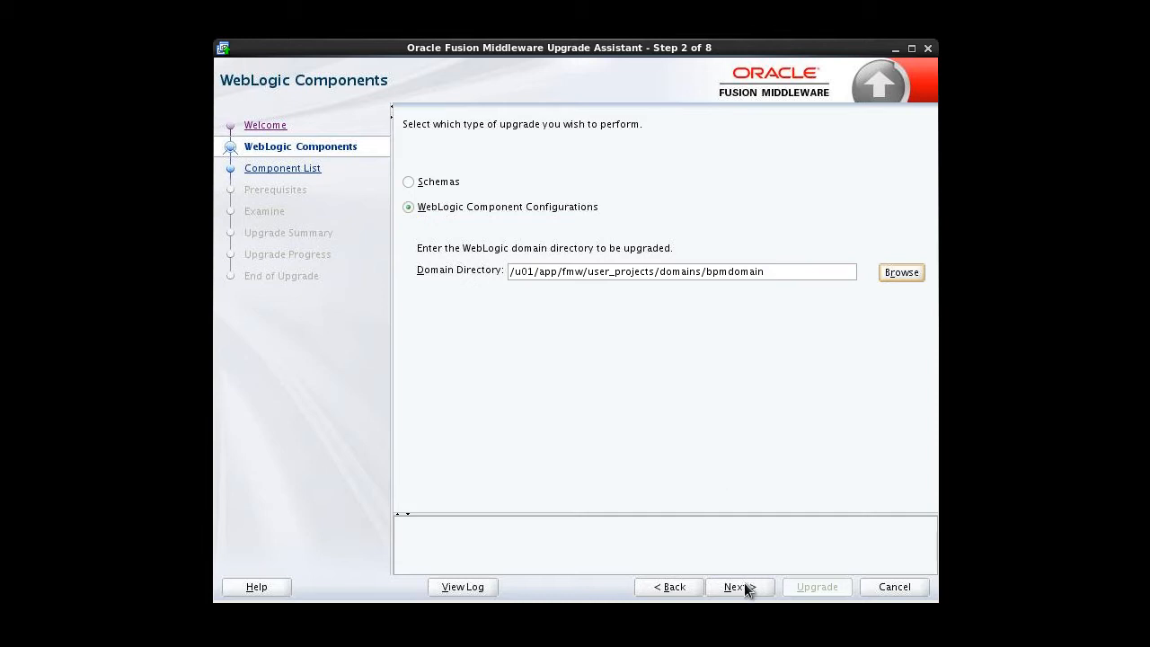
{"action": "left_click", "coordinate": [738, 586]}
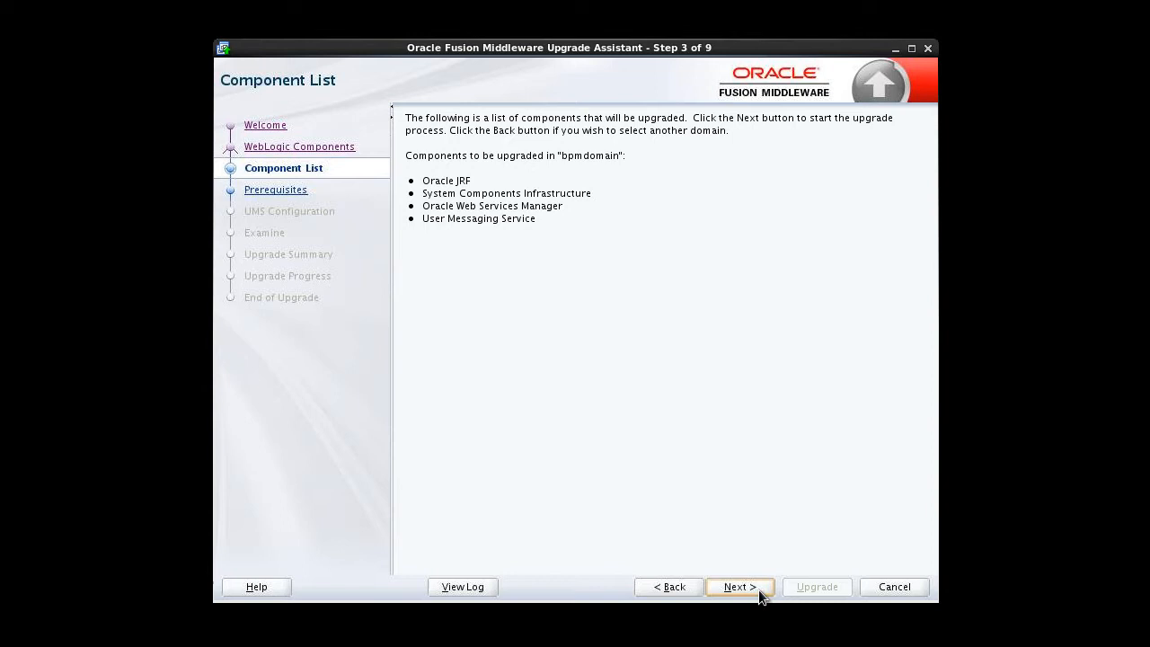
Accept the four-component bpmdomain list and proceed to the prerequisites.
{"action": "left_click", "coordinate": [734, 585]}
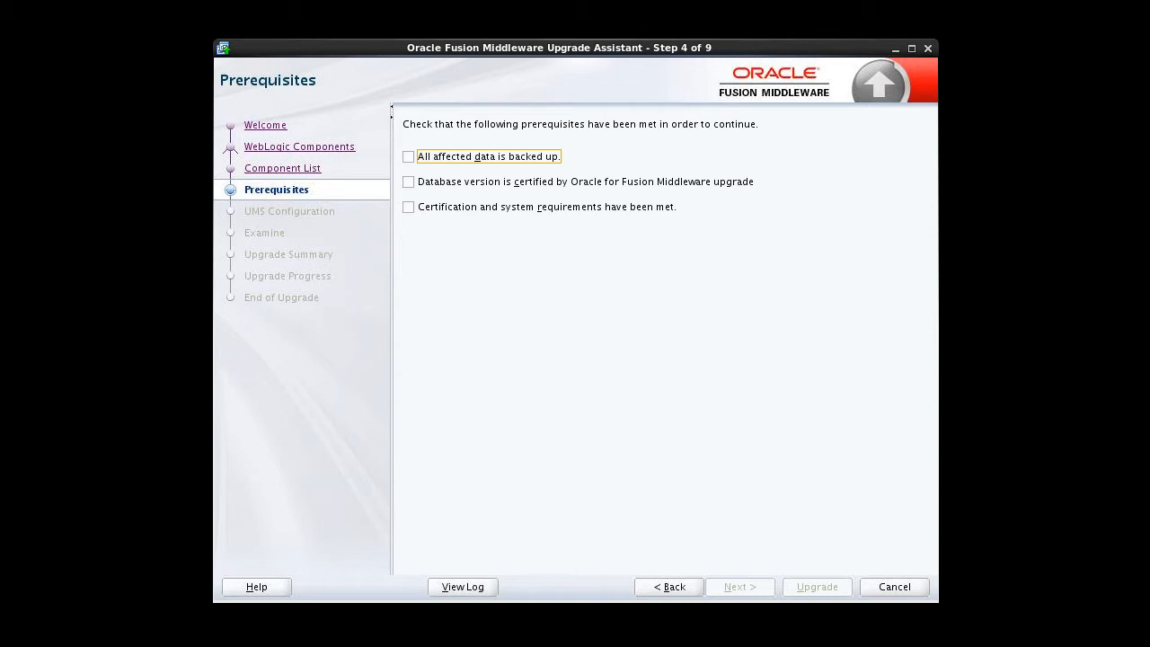
{"action": "mouse_move", "coordinate": [543, 303]}
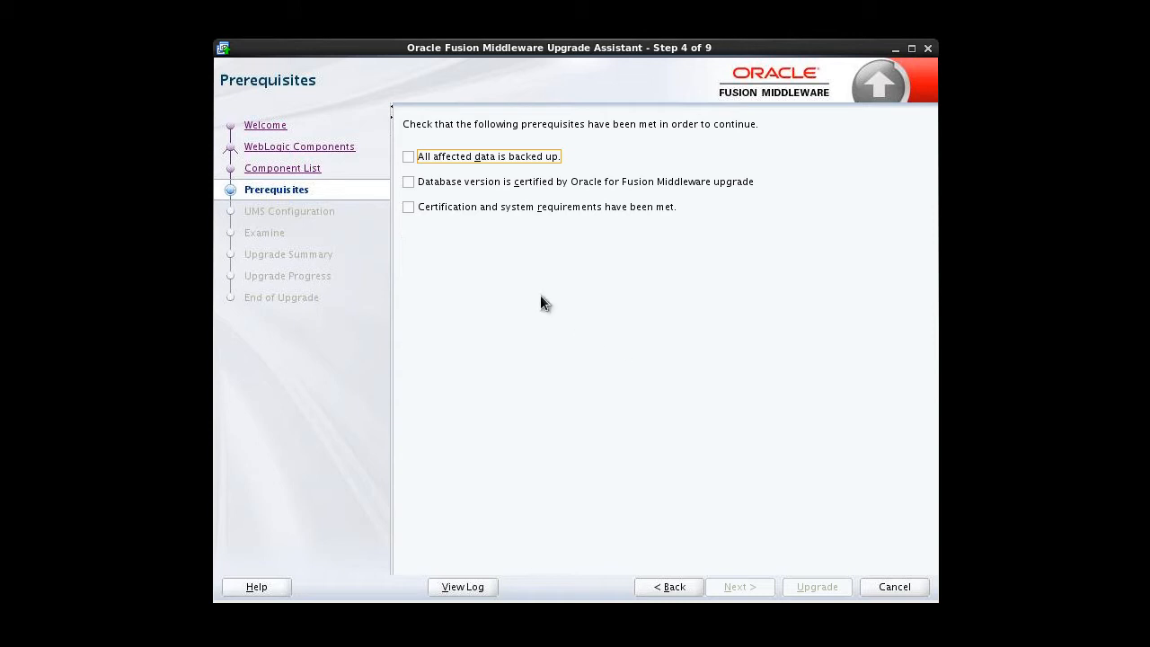
Confirm backup, certified database version, and system requirements, then continue to UMS configuration.
{"action": "left_click", "coordinate": [408, 156]}
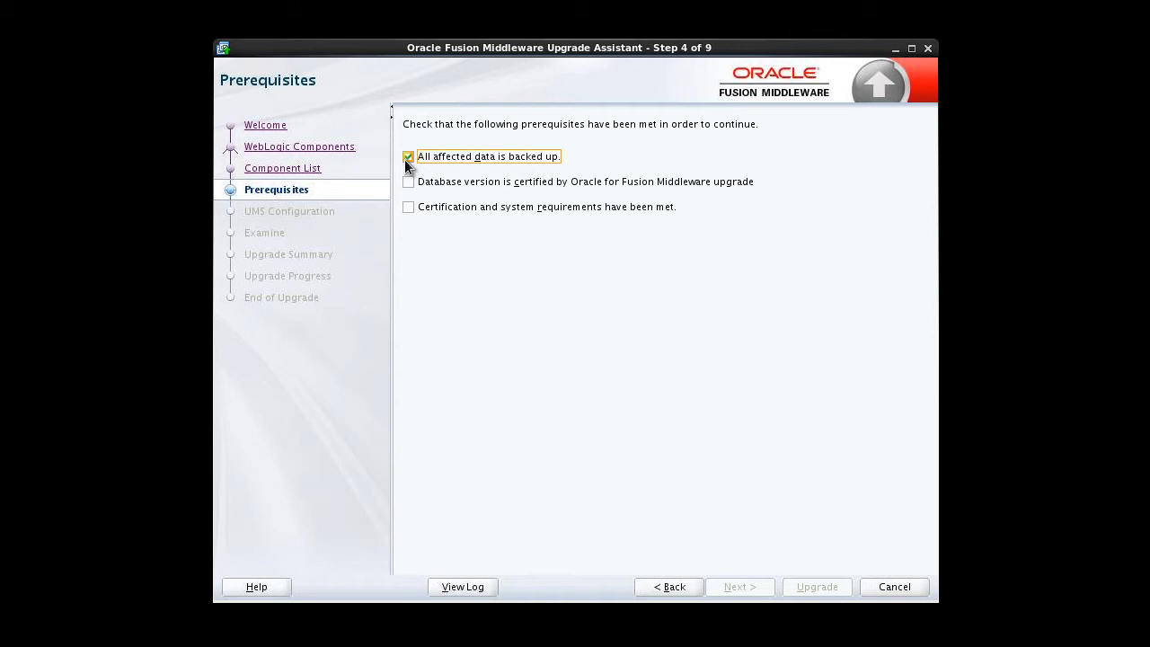
{"action": "left_click", "coordinate": [409, 182]}
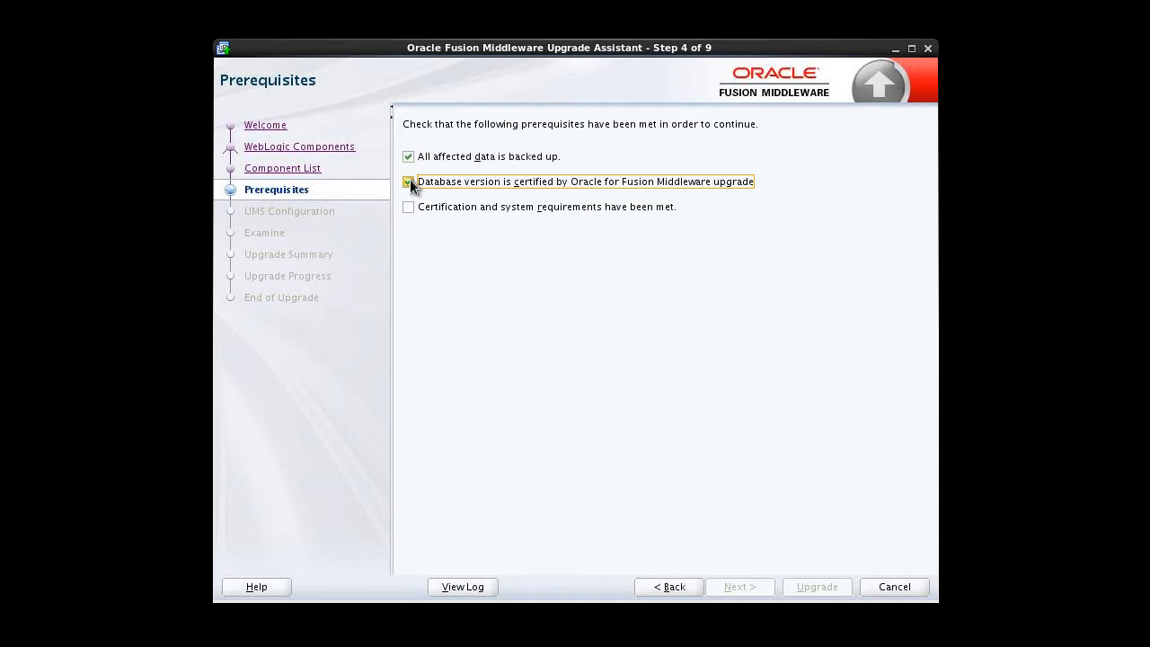
{"action": "left_click", "coordinate": [409, 181]}
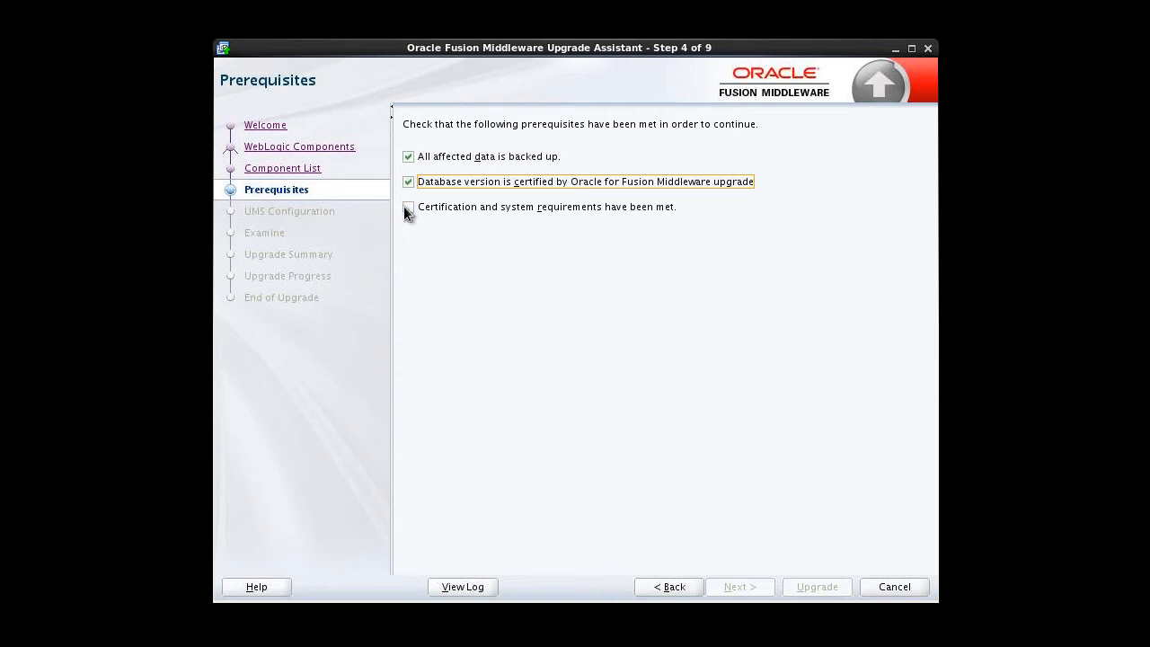
{"action": "left_click", "coordinate": [408, 207]}
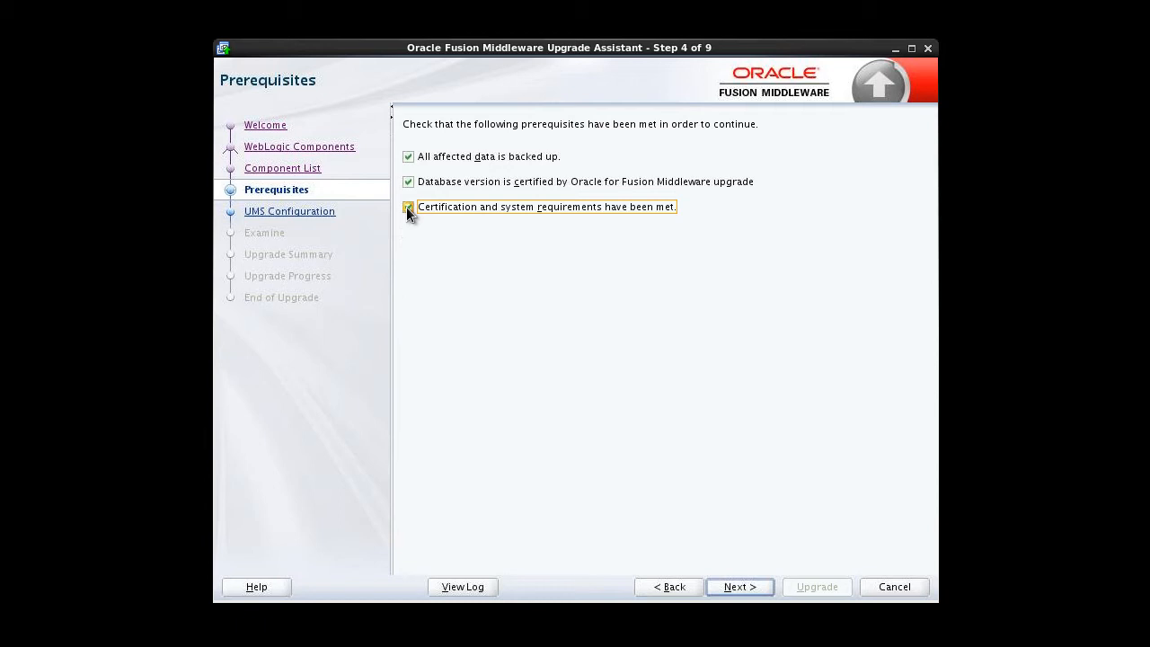
{"action": "left_click", "coordinate": [408, 207]}
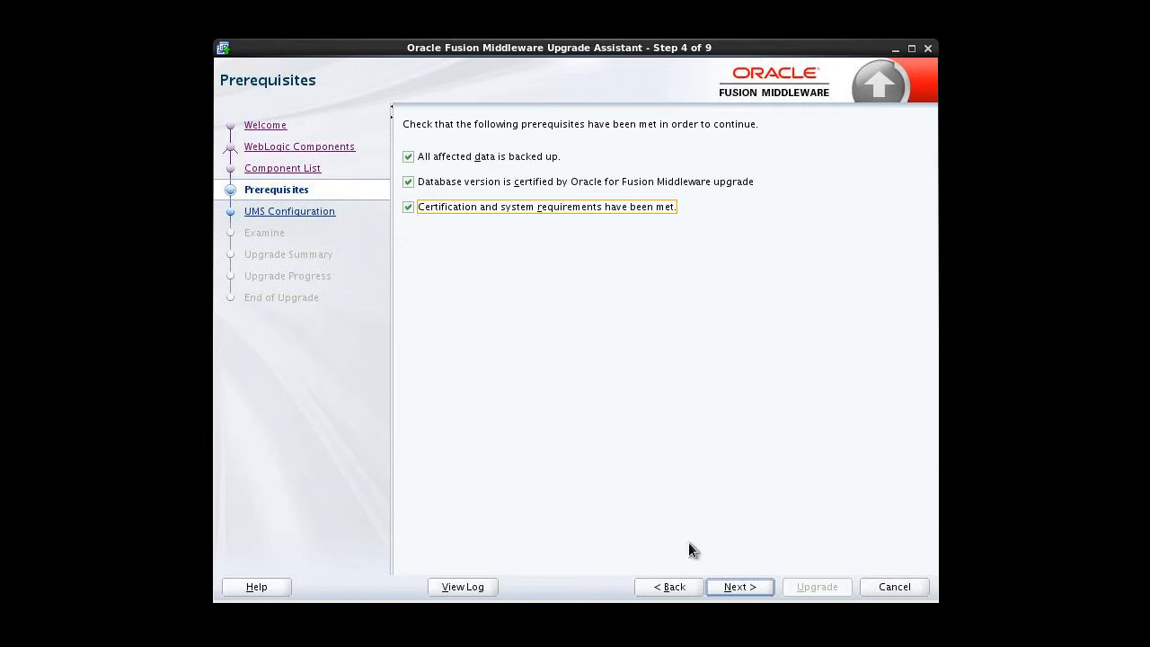
{"action": "left_click", "coordinate": [740, 586]}
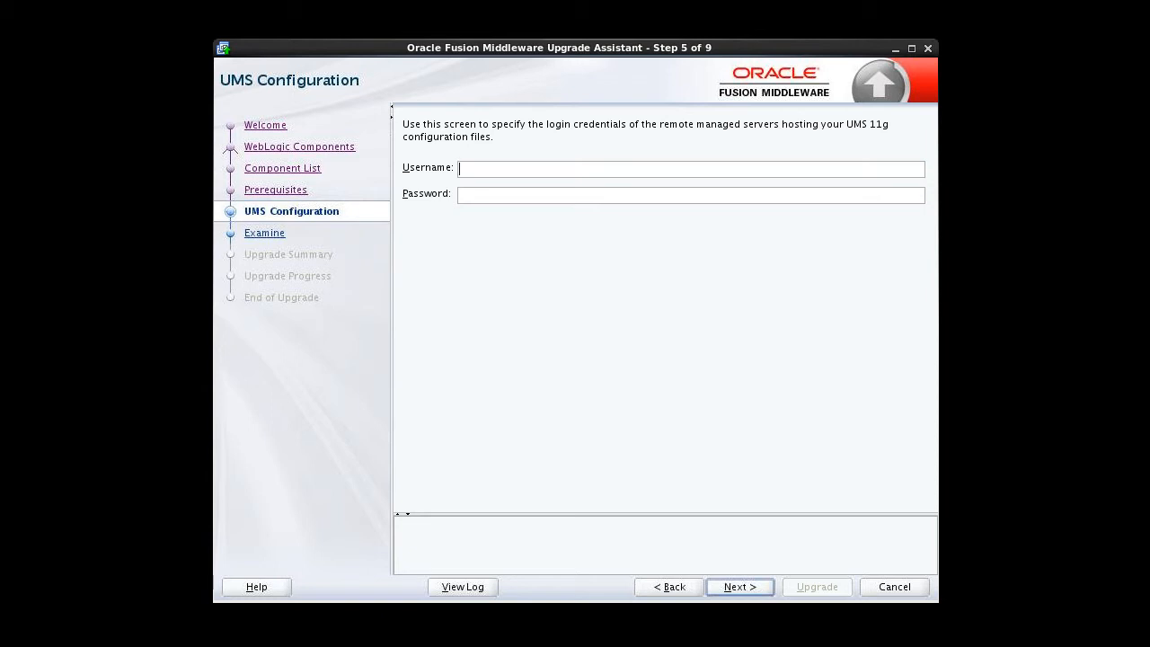
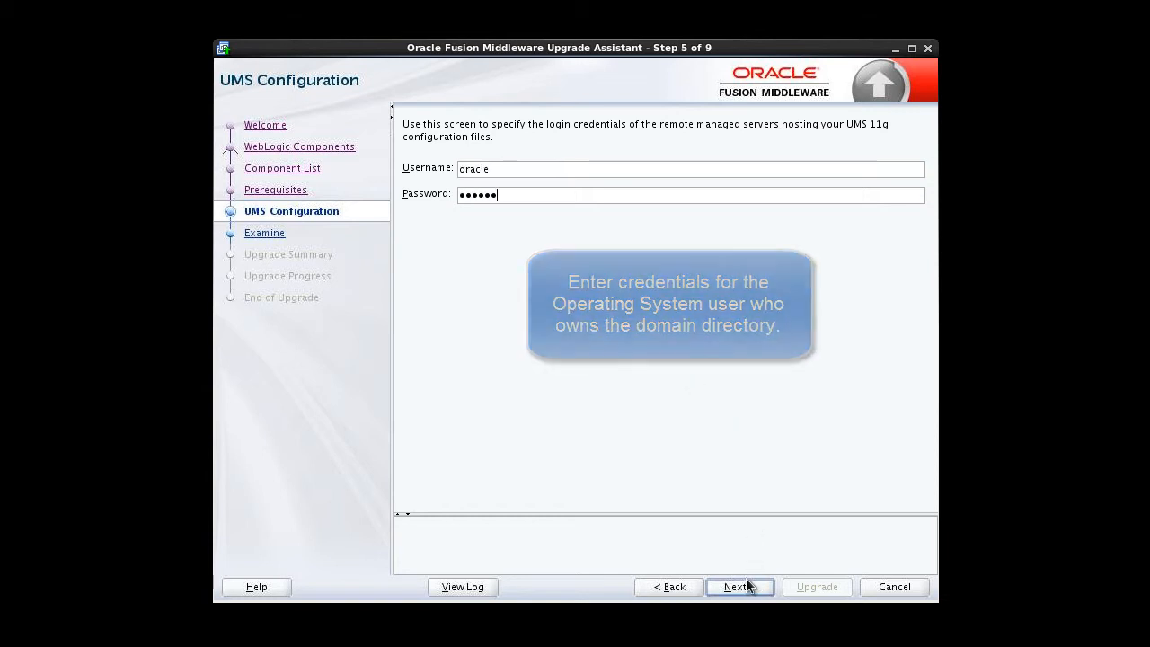
{"action": "left_click", "coordinate": [734, 586]}
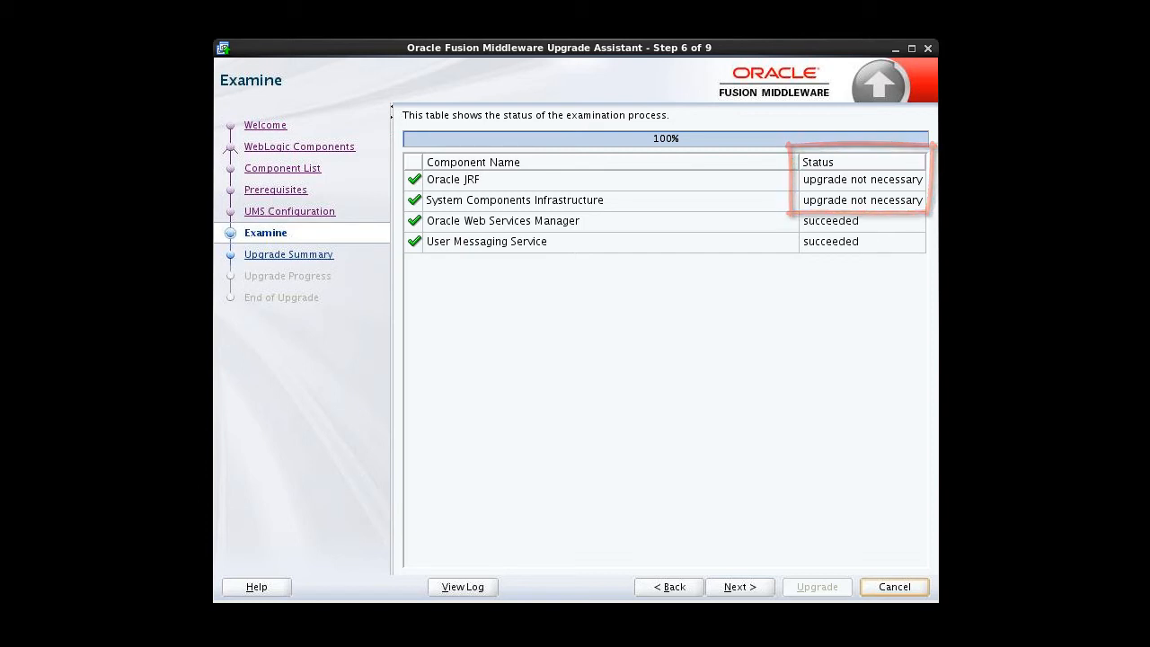
After examination reaches 100%, proceed to the Upgrade Summary.
{"action": "left_click", "coordinate": [739, 586]}
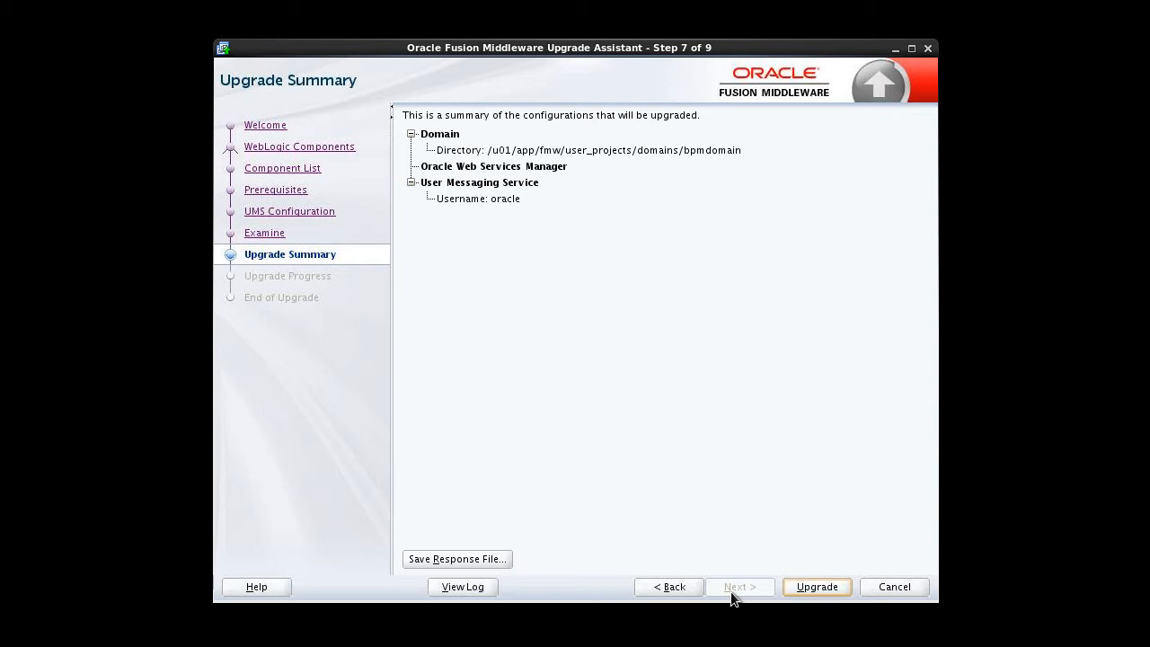
Start the upgrade of bpmdomain, Web Services Manager and User Messaging Service.
{"action": "left_click", "coordinate": [816, 587]}
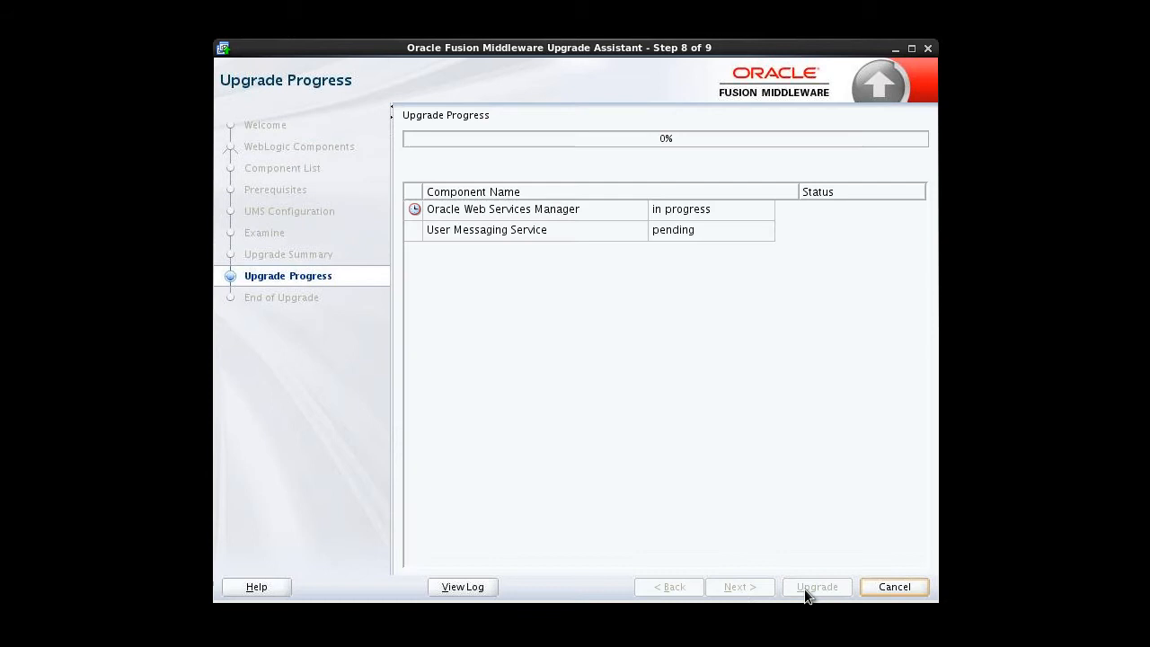
Once progress reaches 100%, open the Upgrade Success page listing both upgraded components.
{"action": "left_click", "coordinate": [816, 587]}
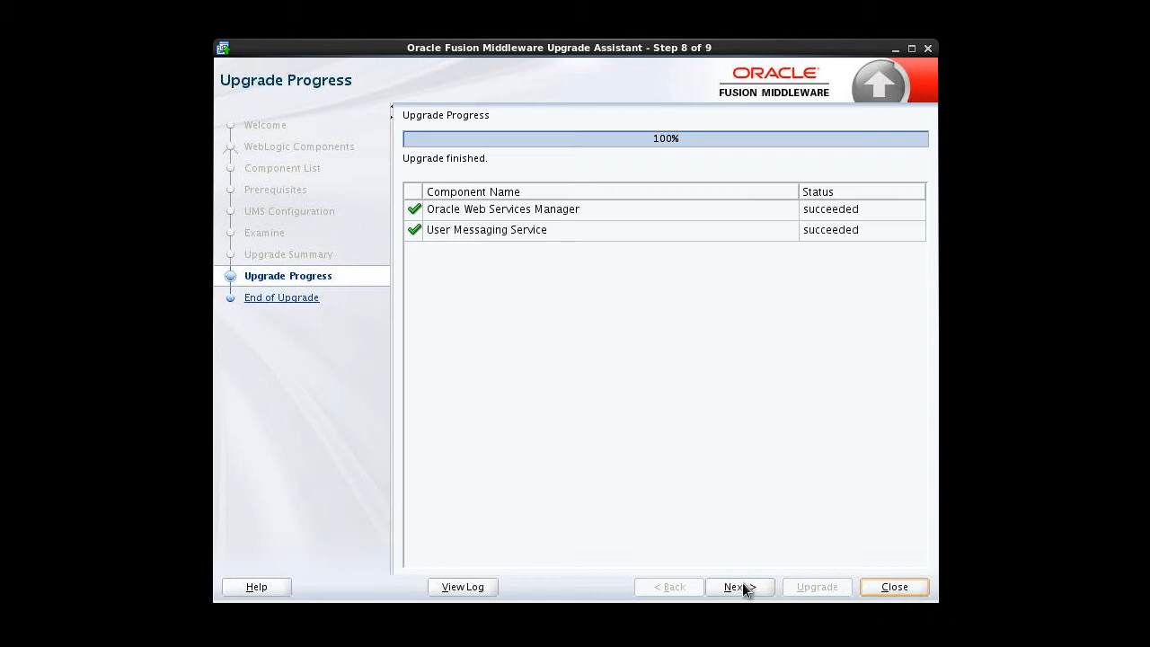
{"action": "left_click", "coordinate": [734, 586]}
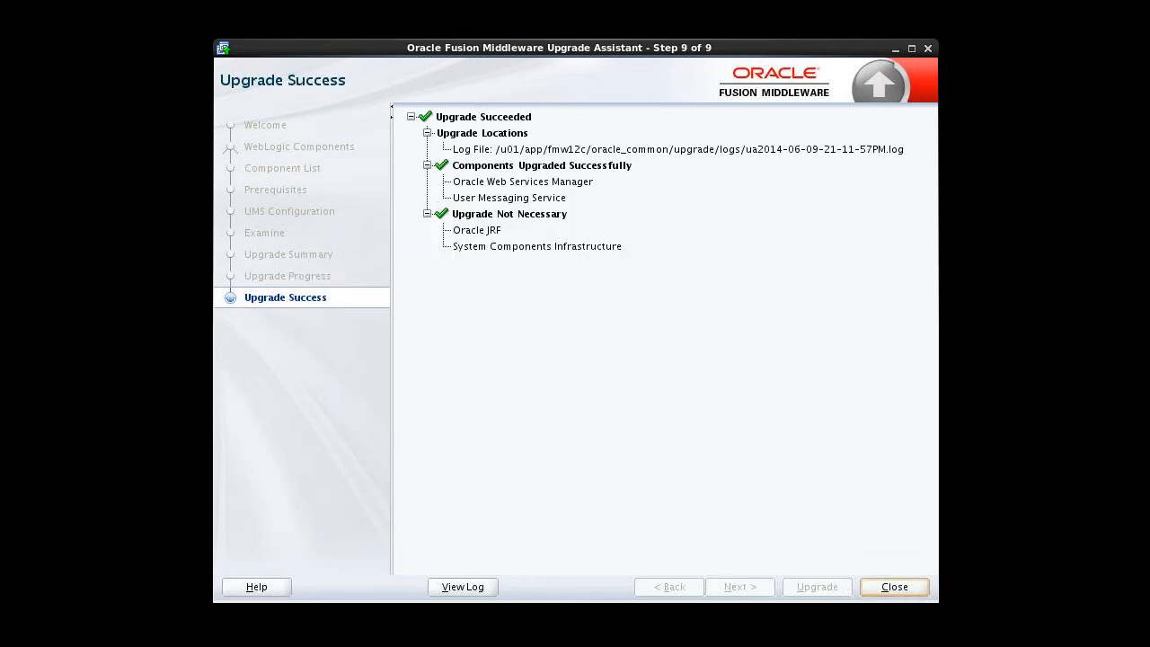